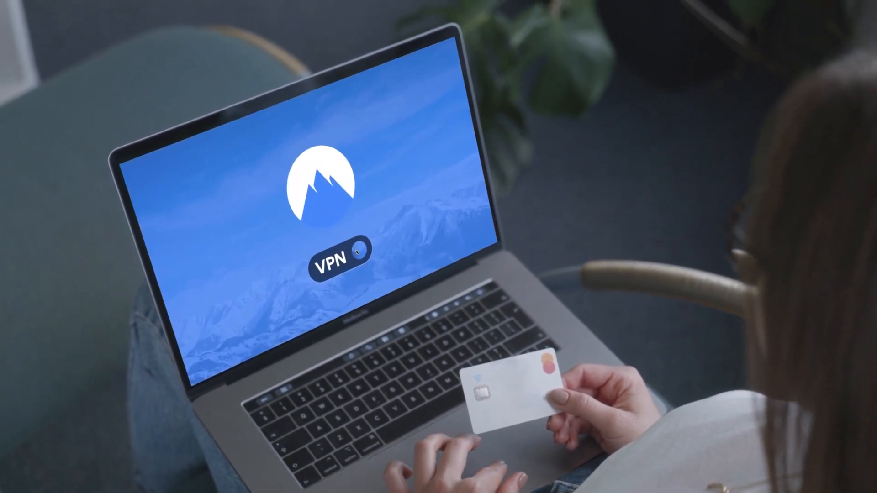
- Sign in to the Capital One Platinum card account in the mobile app
left_click(360, 255)
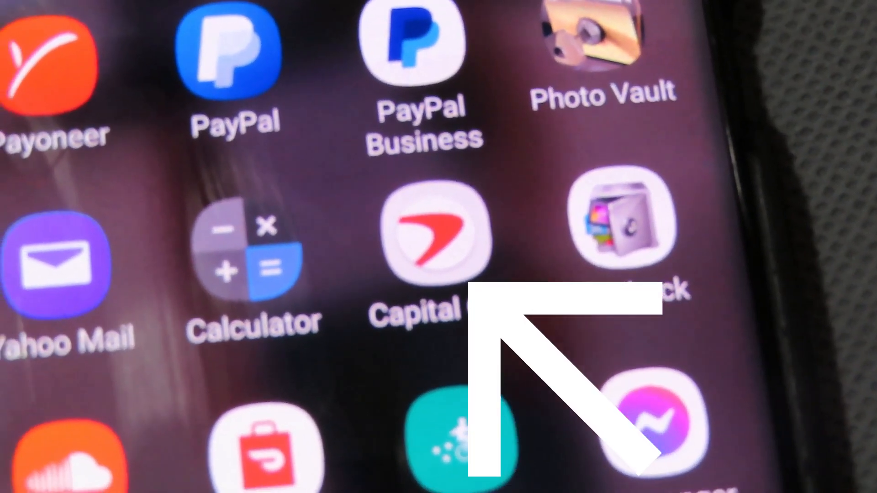
left_click(427, 240)
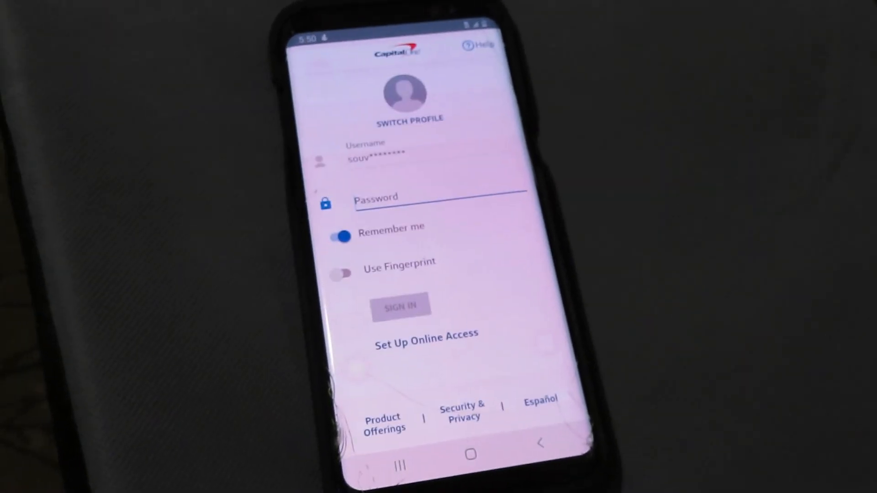
left_click(400, 306)
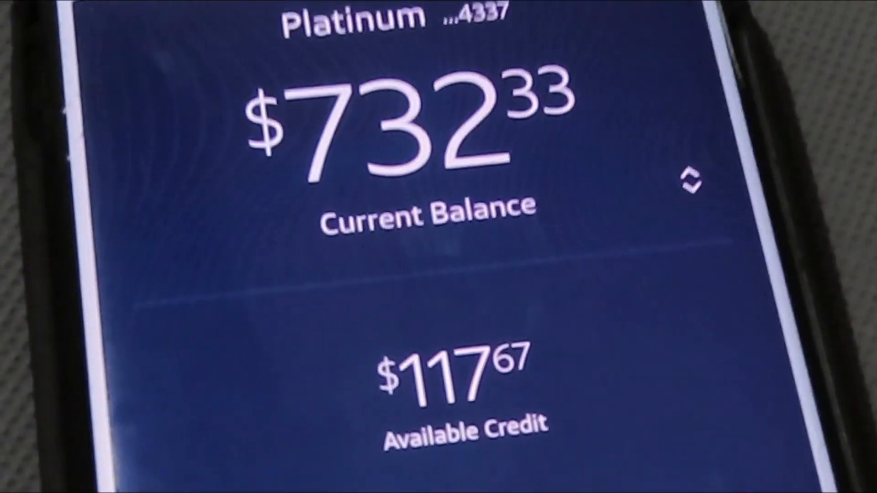
- Start a payment on the card, reaching the payment amount choices
scroll("down", 3)
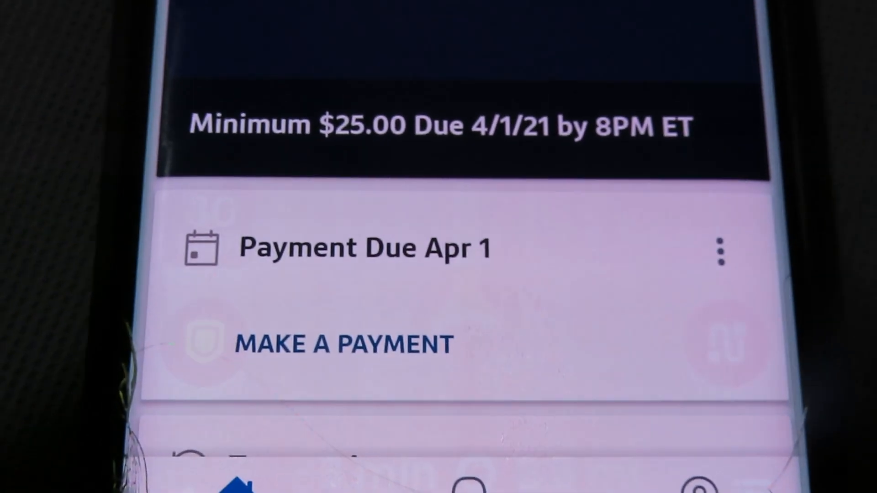
left_click(341, 344)
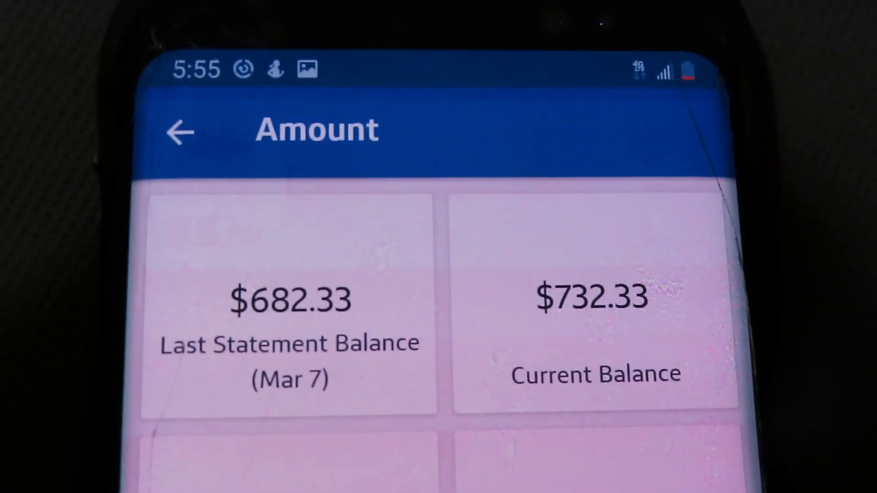
- Pay the full $732.33 current balance for March 17 and confirm $850.00 available credit
scroll("down", 3)
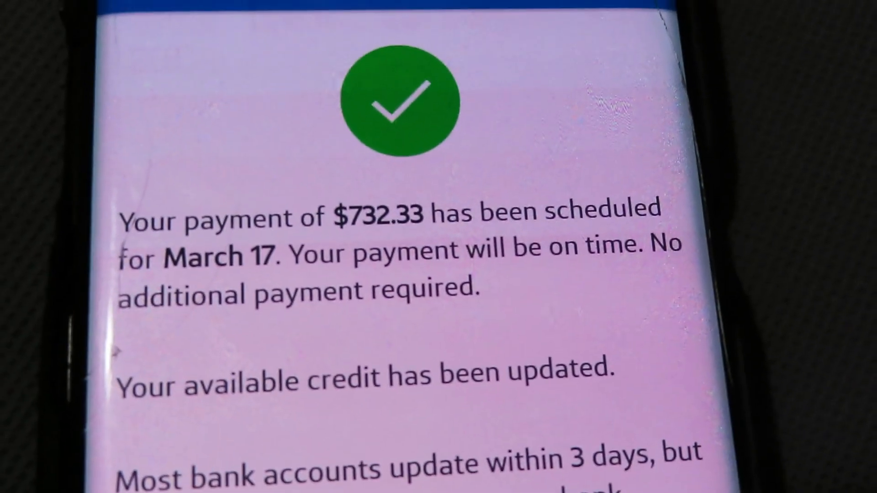
scroll("down", 3)
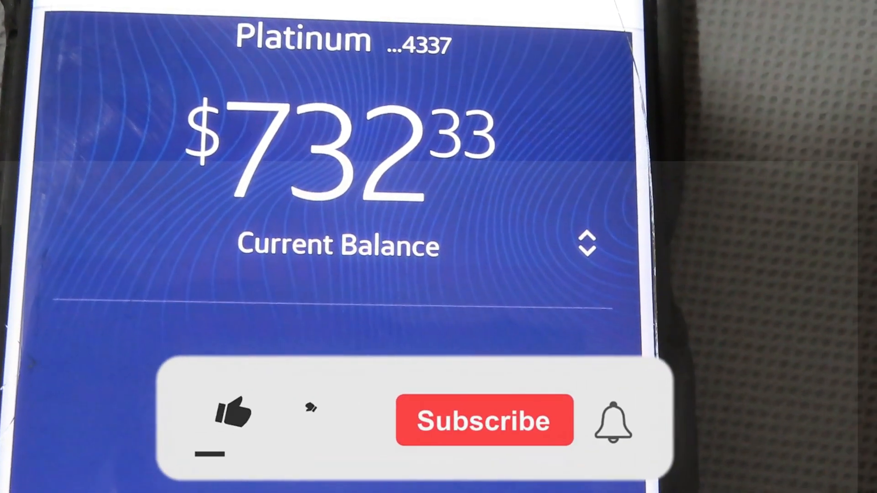
left_click(230, 419)
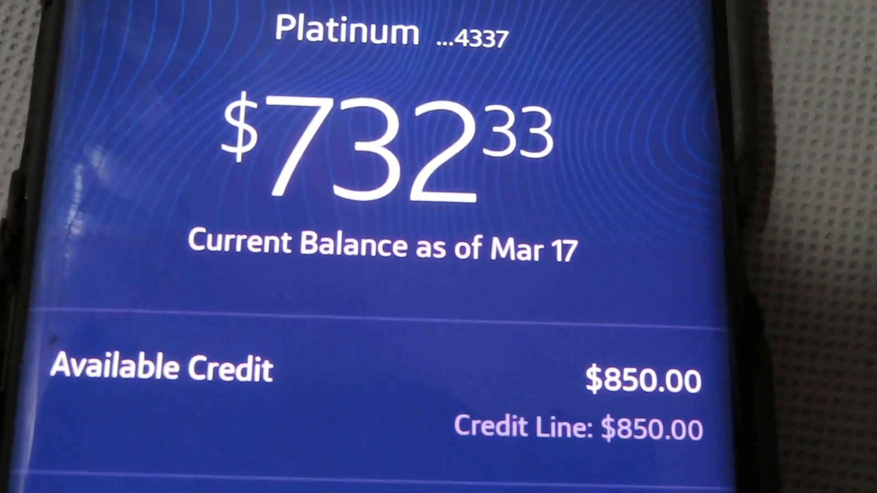
scroll("down", 3)
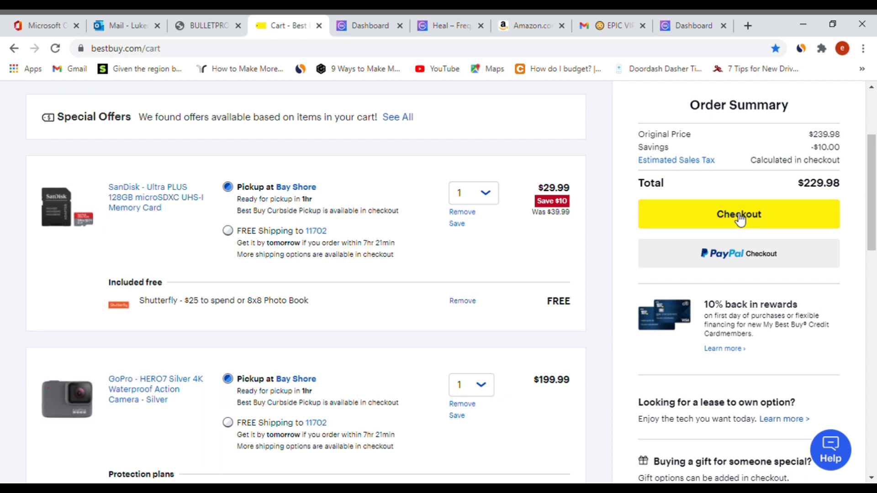
- Check out the Best Buy cart as a guest without signing in
left_click(738, 213)
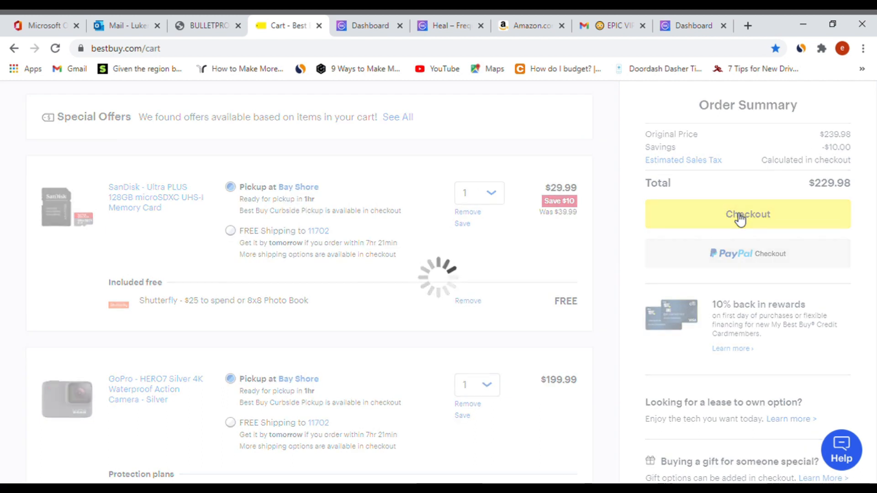
left_click(747, 214)
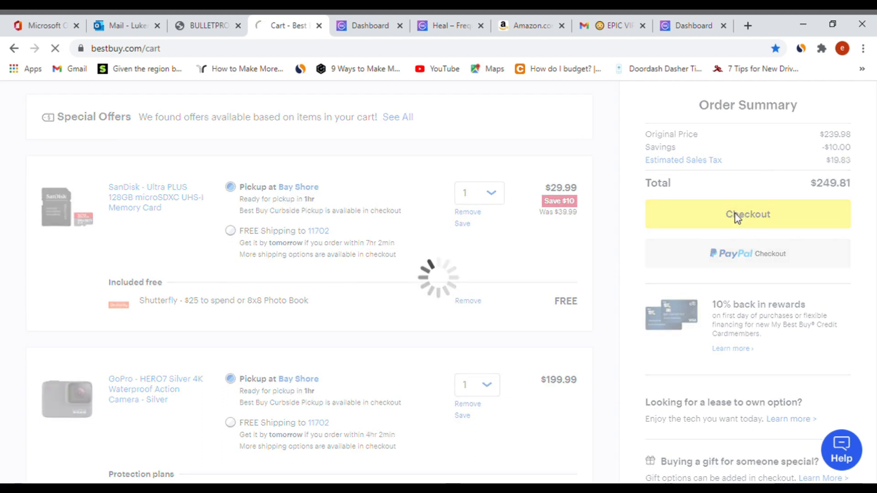
left_click(747, 213)
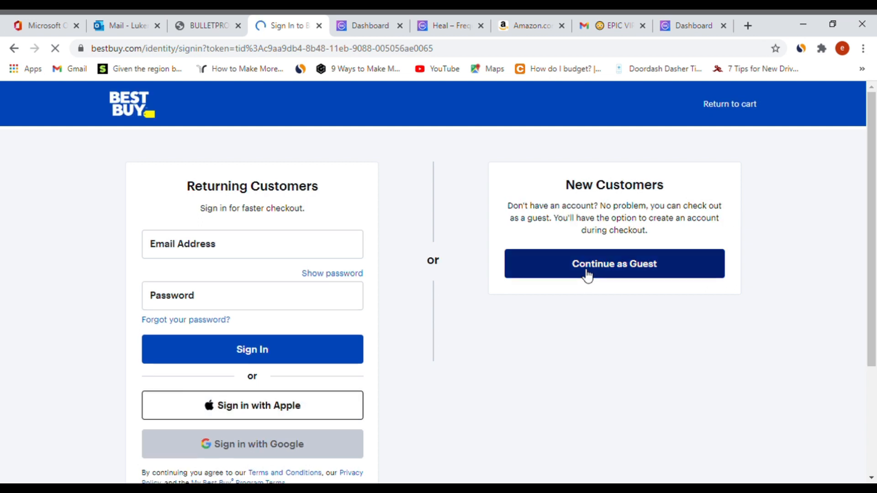
left_click(614, 264)
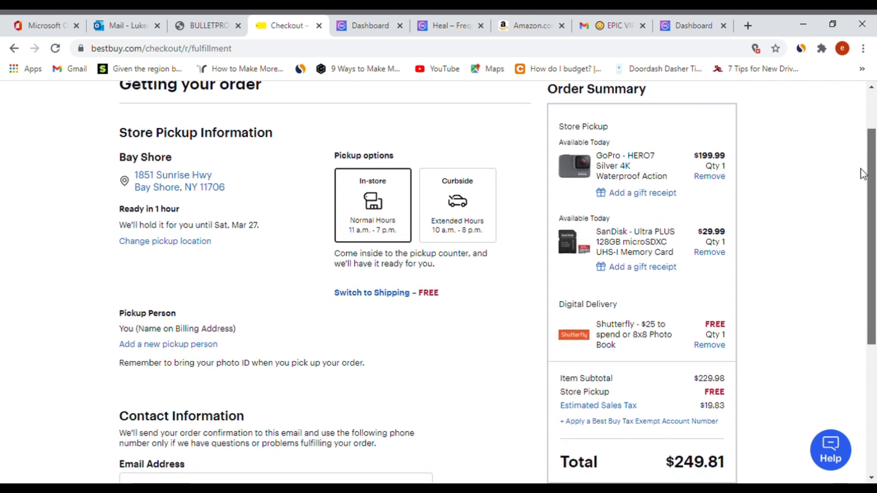
- Review the Bay Shore store pickup details and $249.81 order summary, then leave for Heal
scroll("down", 3)
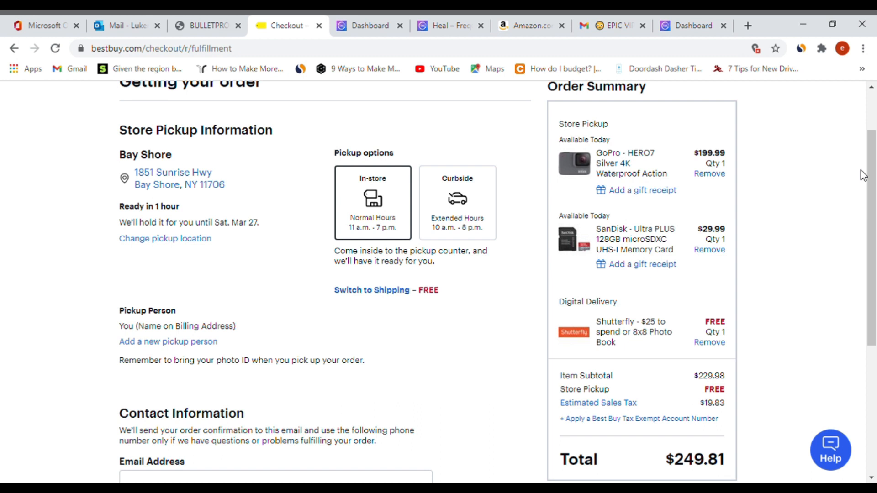
scroll("down", 3)
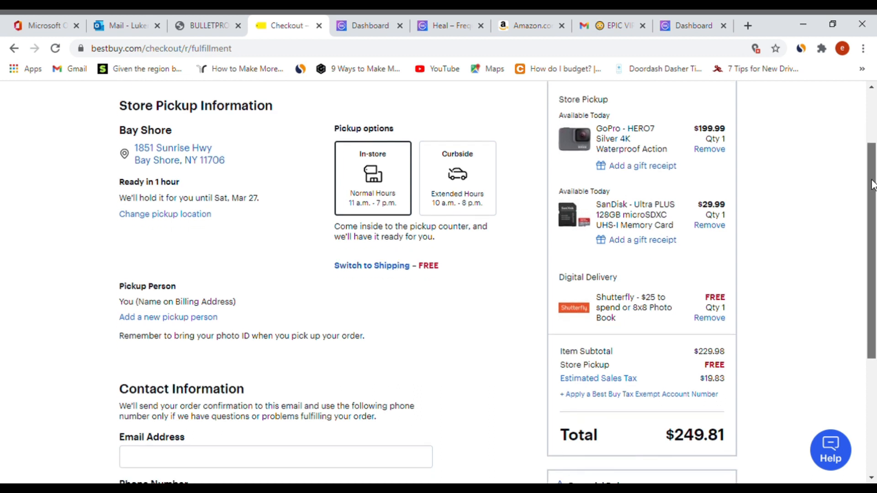
scroll("down", 3)
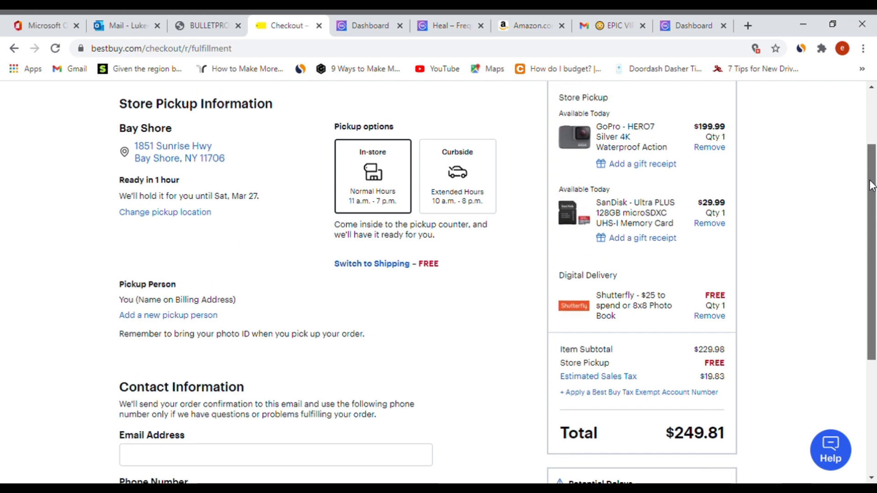
scroll("down", 3)
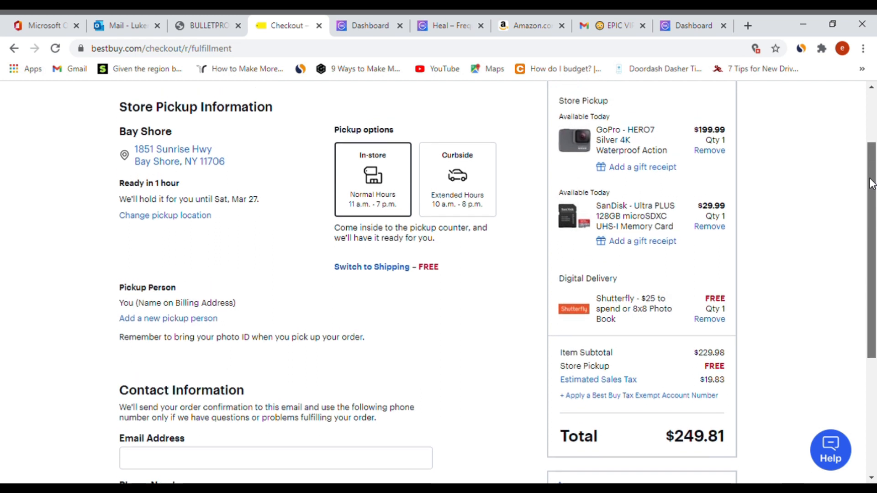
left_click(692, 26)
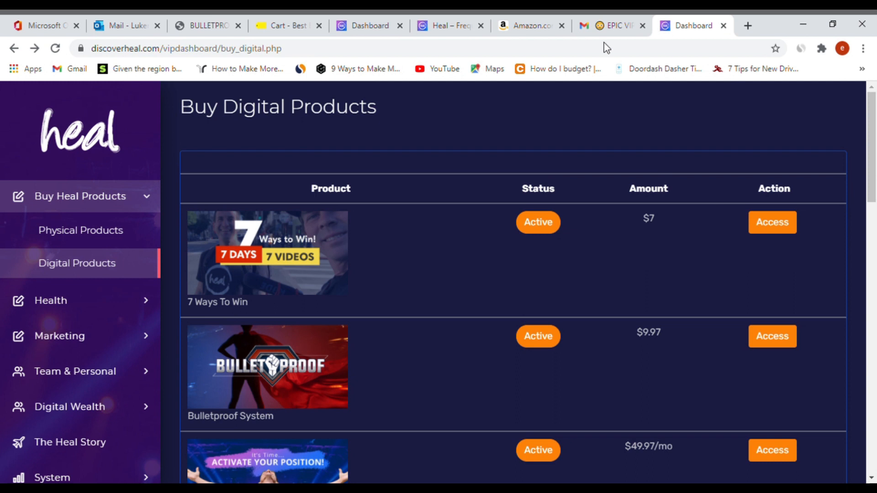
mouse_move(672, 63)
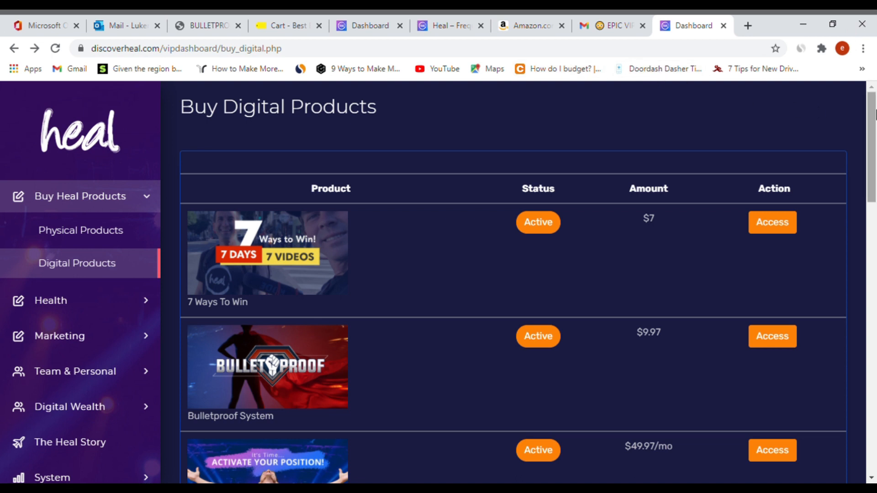
- Browse the Heal digital products table and prices, including inactive Business Class, VIP Elite and VIP Silver
scroll("down", 3)
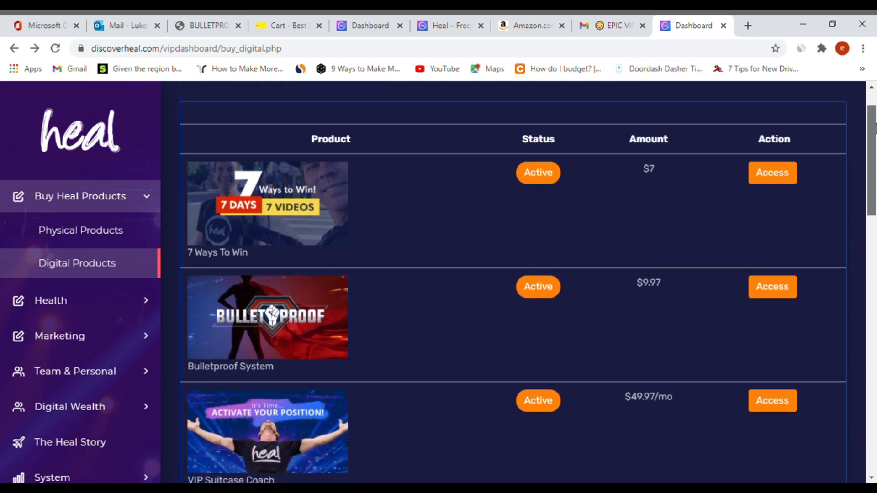
scroll("down", 3)
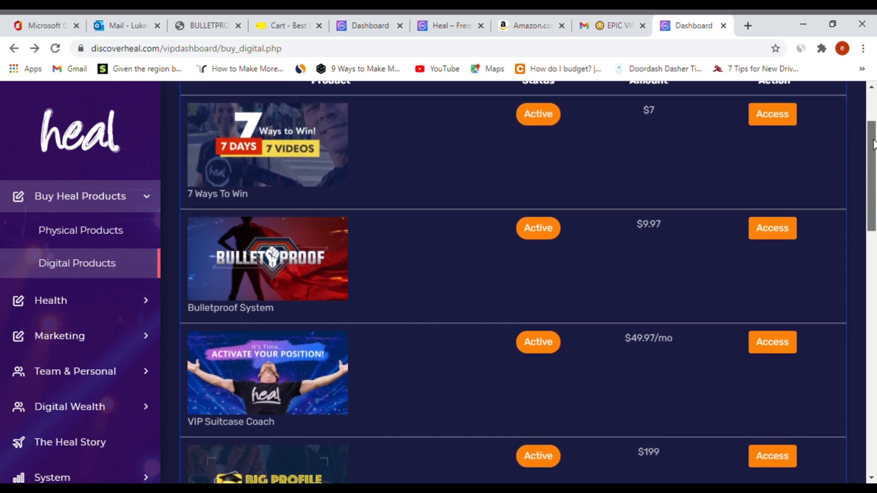
scroll("down", 3)
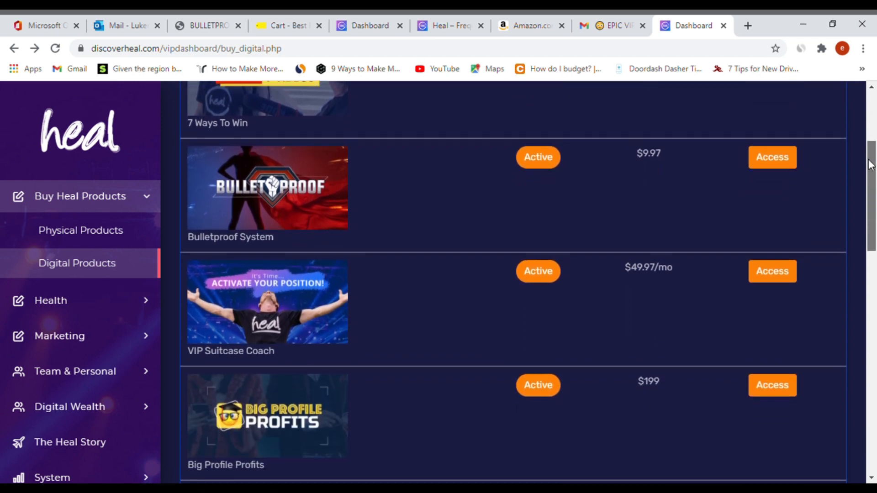
scroll("down", 3)
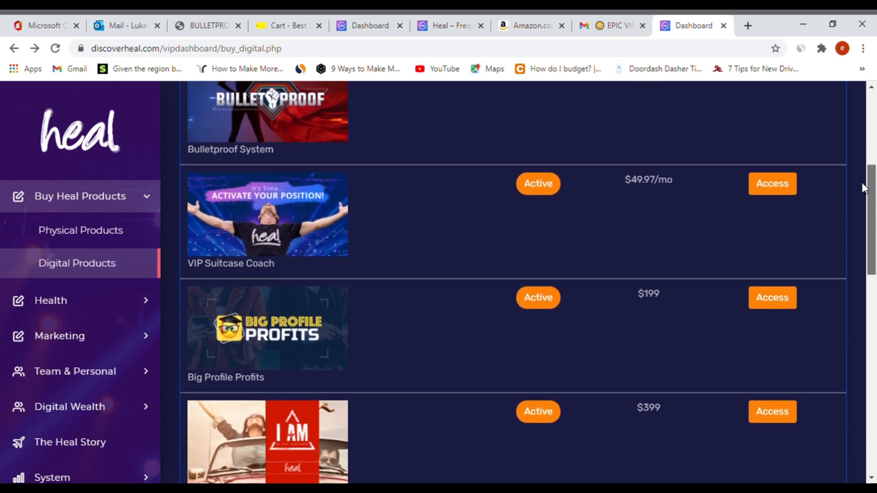
scroll("down", 3)
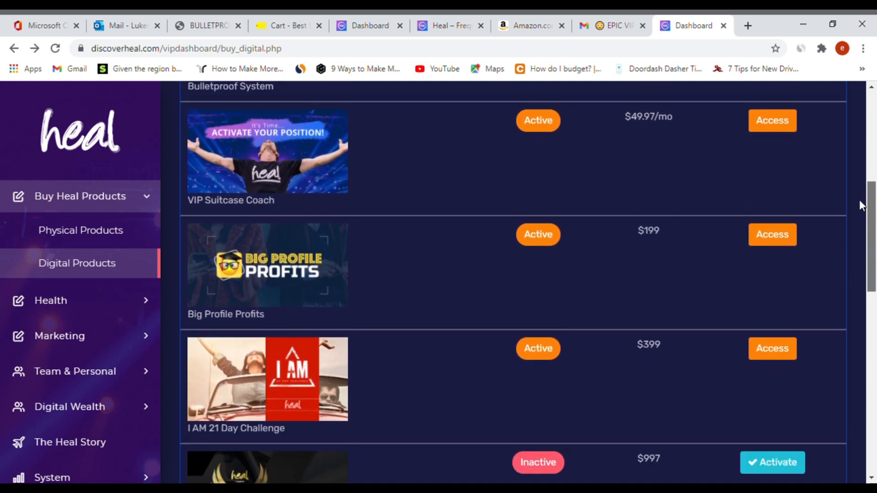
scroll("down", 3)
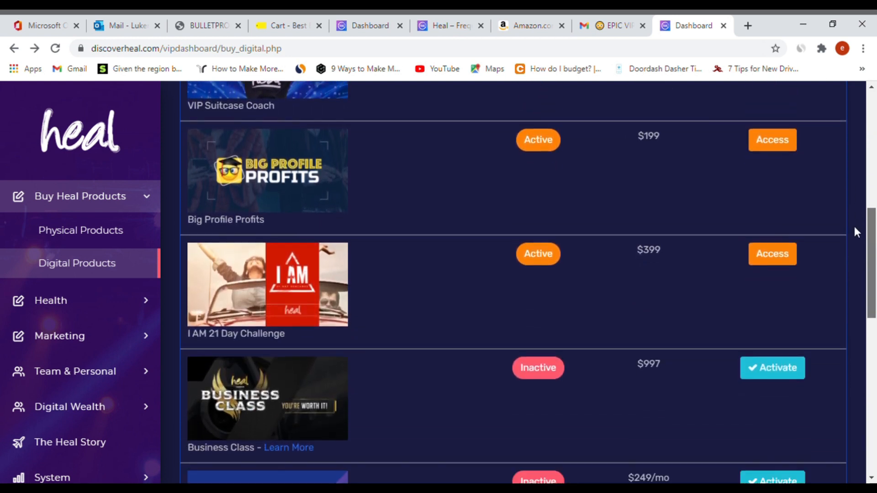
scroll("down", 3)
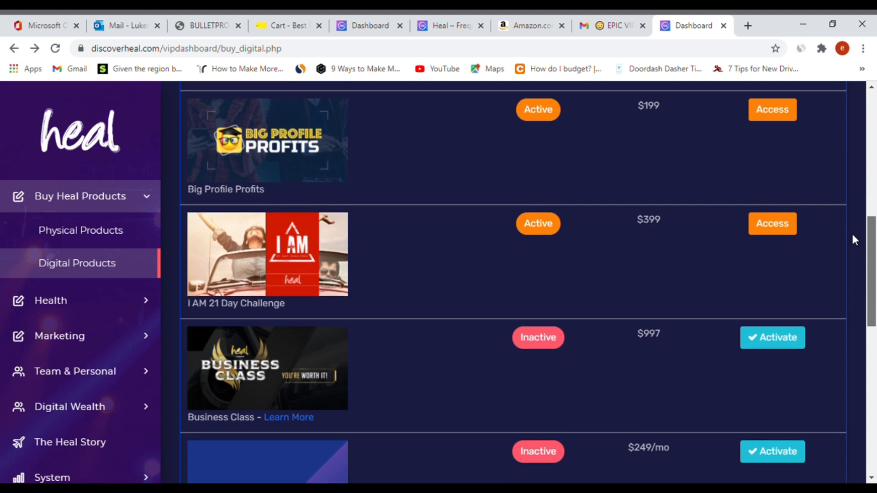
scroll("down", 3)
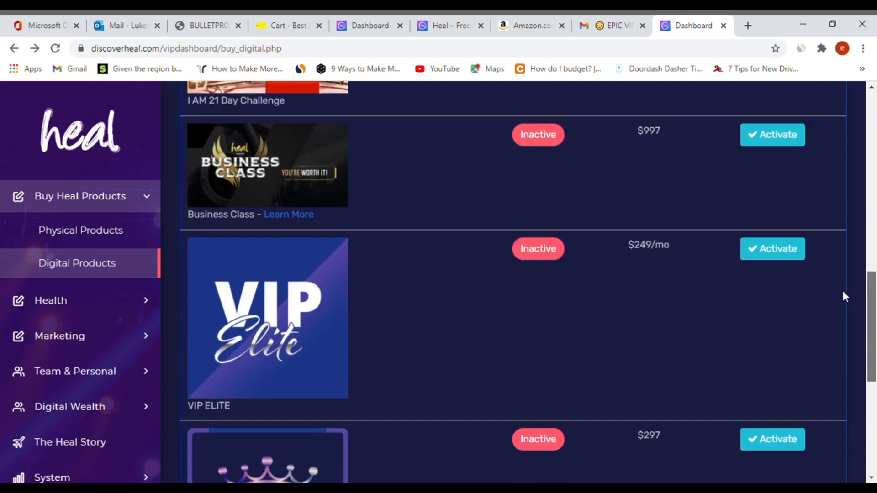
scroll("down", 3)
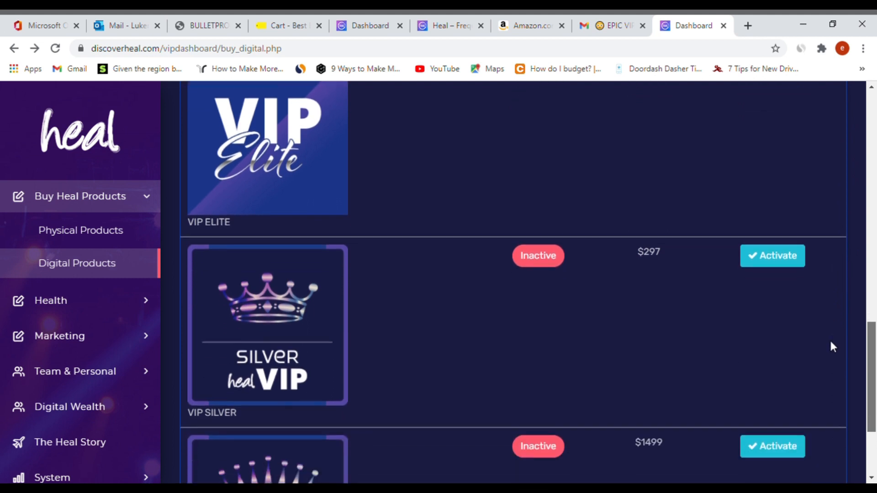
scroll("down", 3)
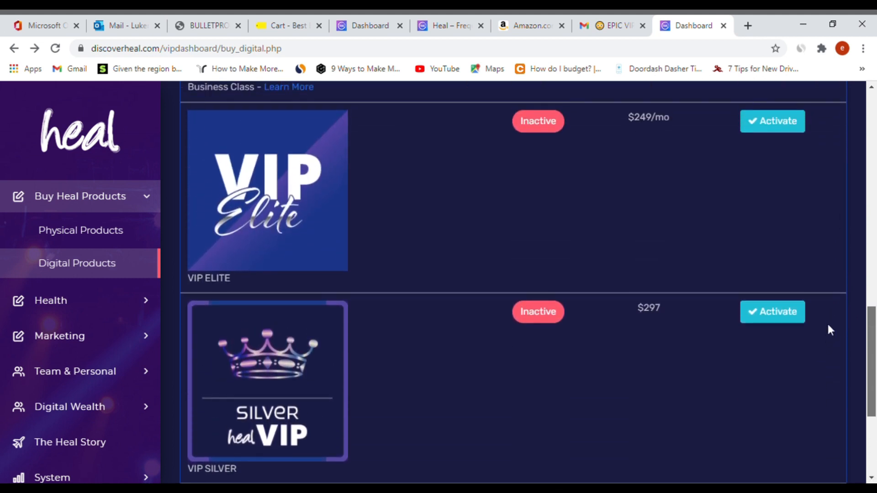
scroll("up", 3)
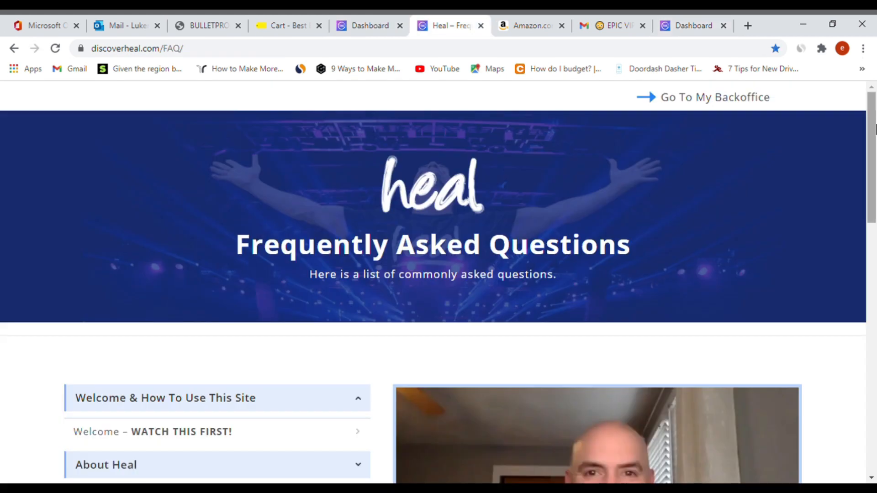
- Read through the Heal FAQ topic sections, private FB group and support contact info
scroll("down", 3)
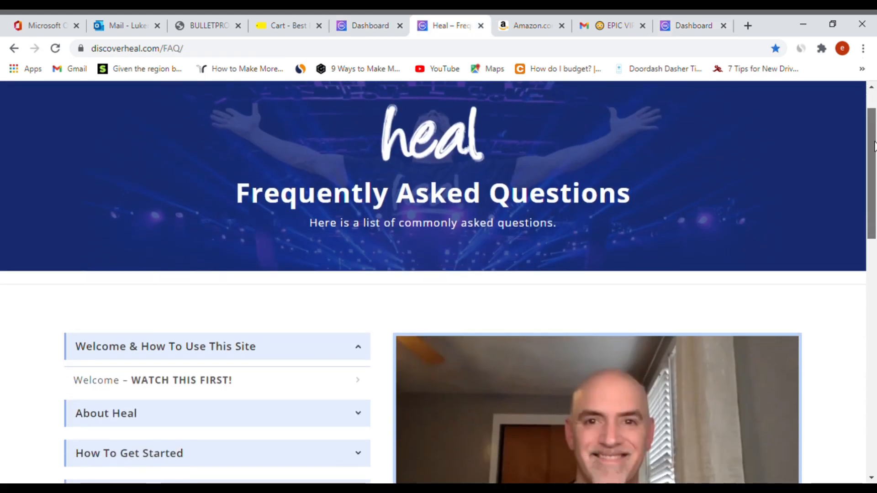
scroll("down", 3)
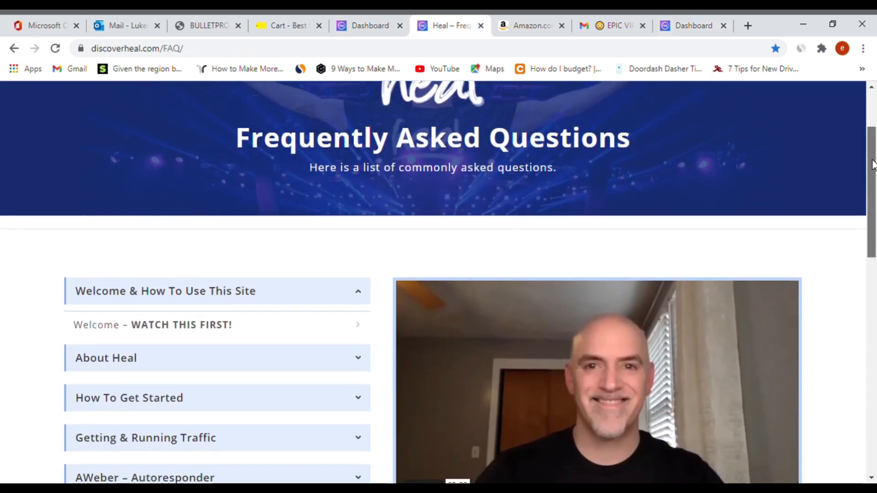
scroll("down", 3)
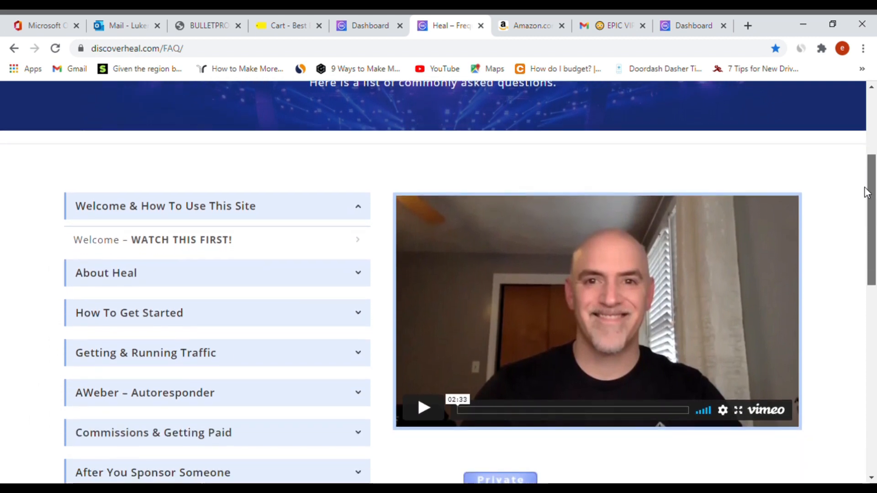
scroll("down", 3)
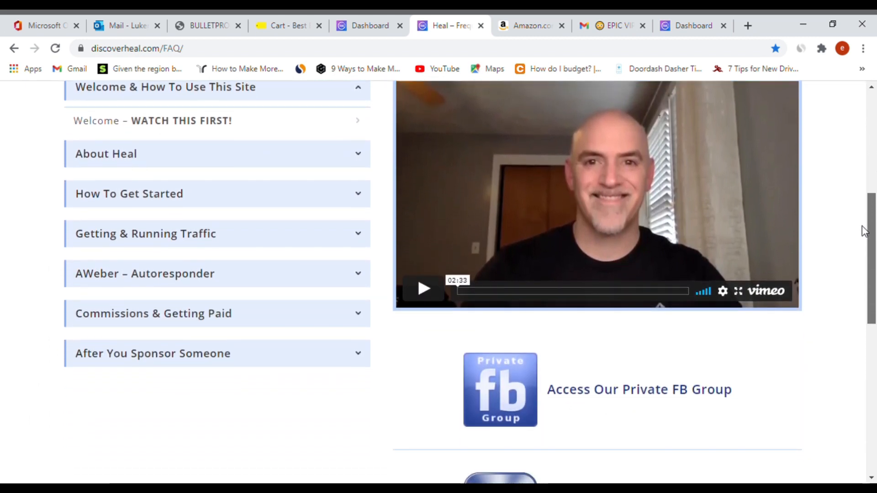
scroll("down", 3)
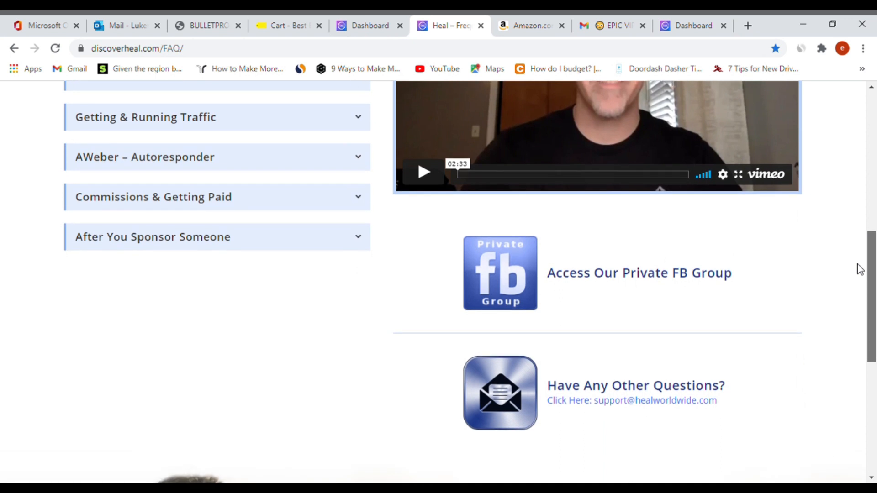
scroll("down", 3)
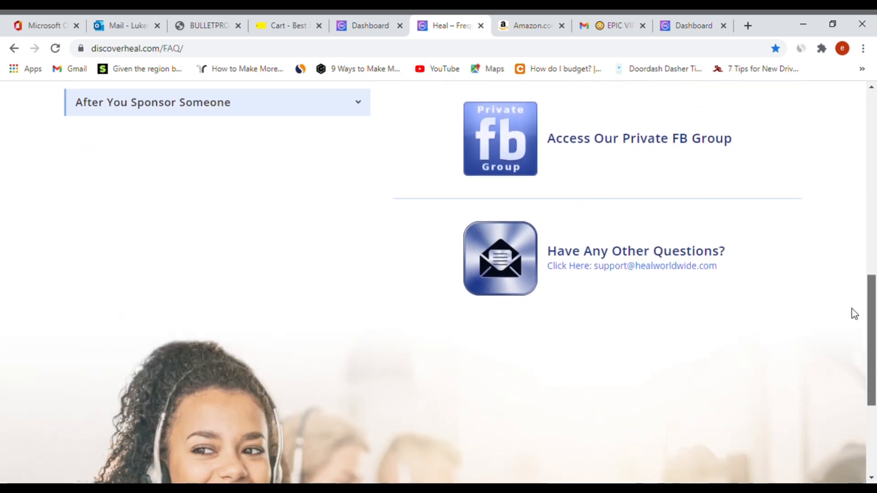
scroll("down", 3)
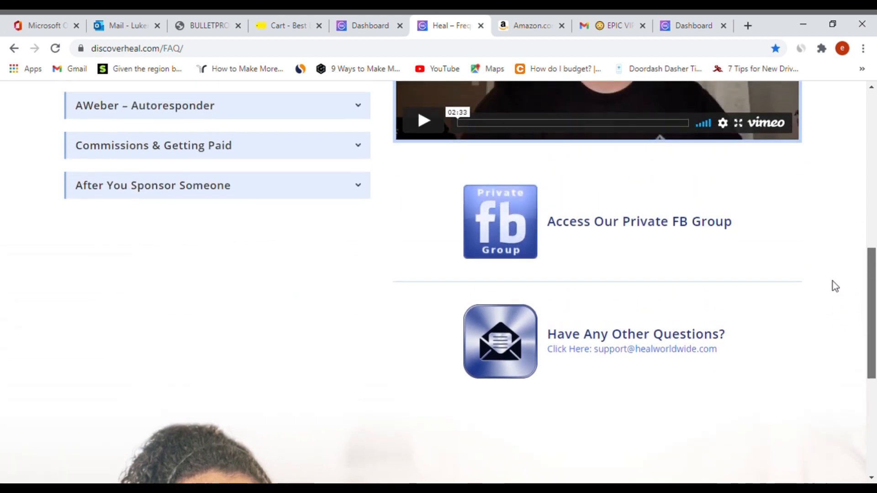
scroll("up", 3)
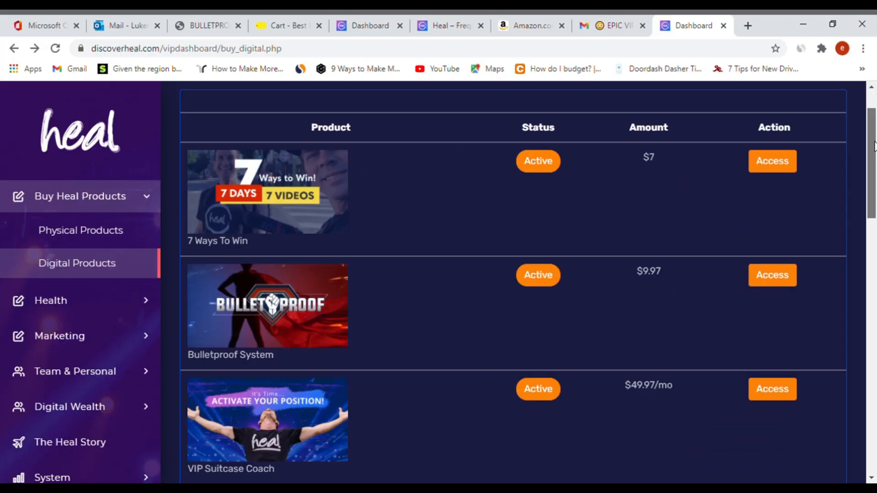
- Access the Bulletproof System training, landing on its Mindset video section
scroll("down", 3)
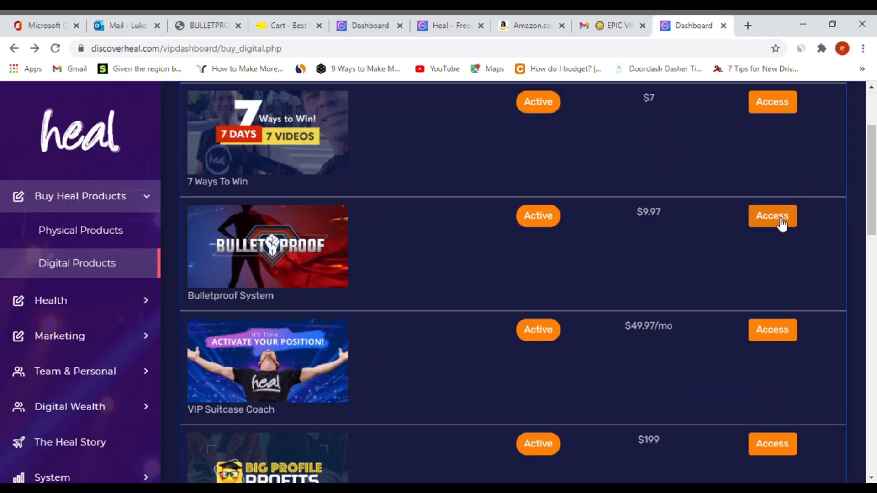
left_click(772, 215)
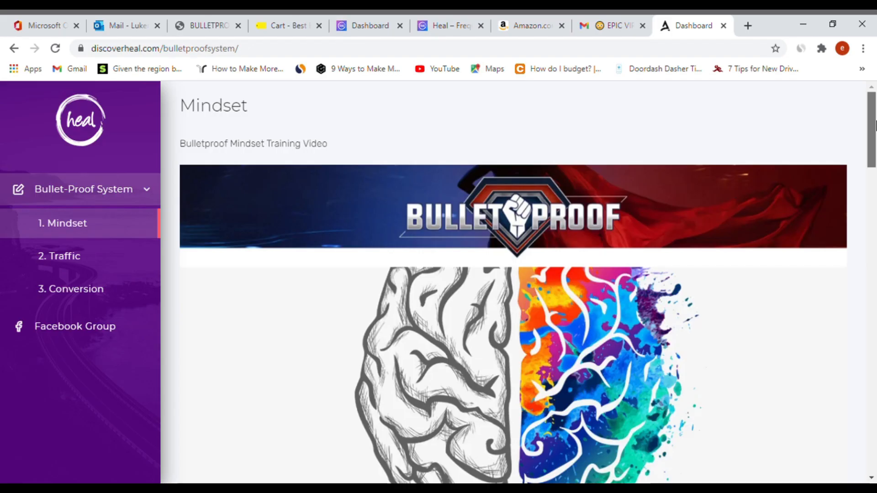
- Browse the Bulletproof System course and switch to its Traffic section with the 4 Keys PDF
scroll("down", 3)
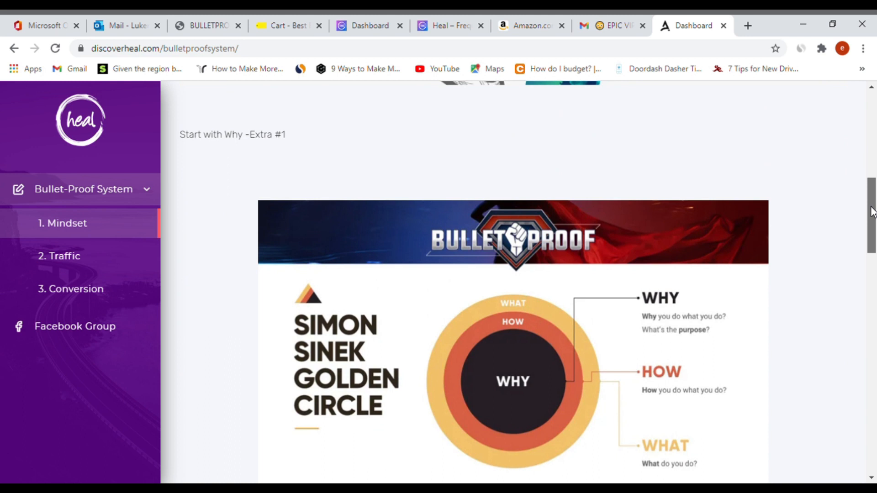
scroll("down", 3)
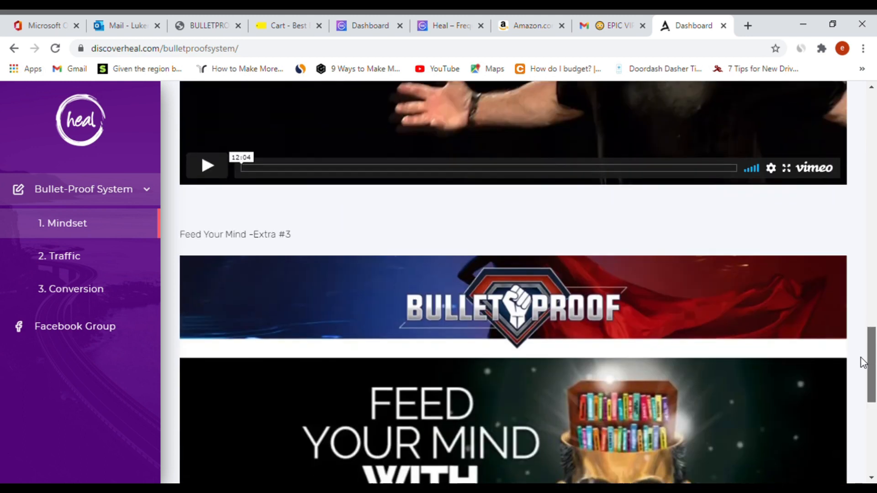
scroll("down", 3)
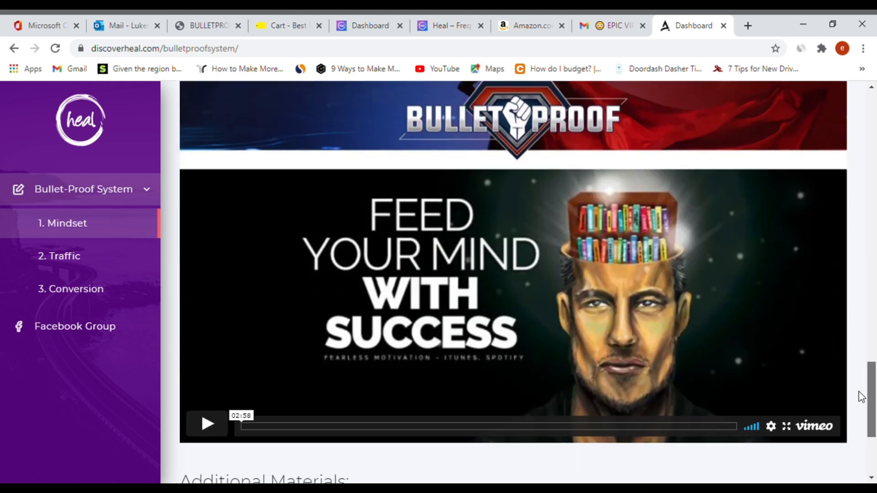
scroll("down", 3)
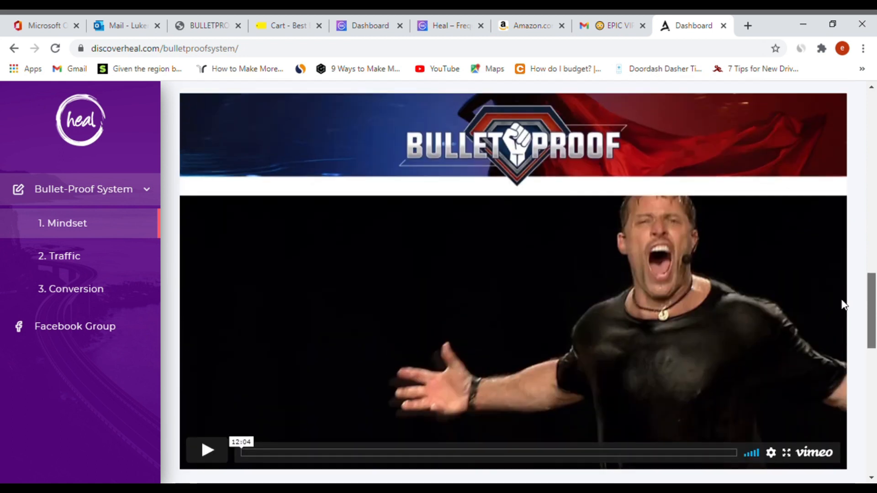
scroll("down", 3)
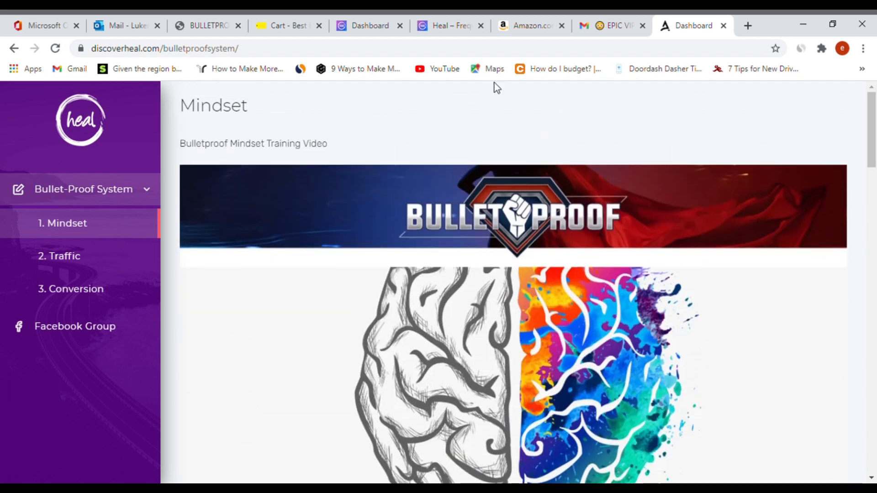
left_click(64, 256)
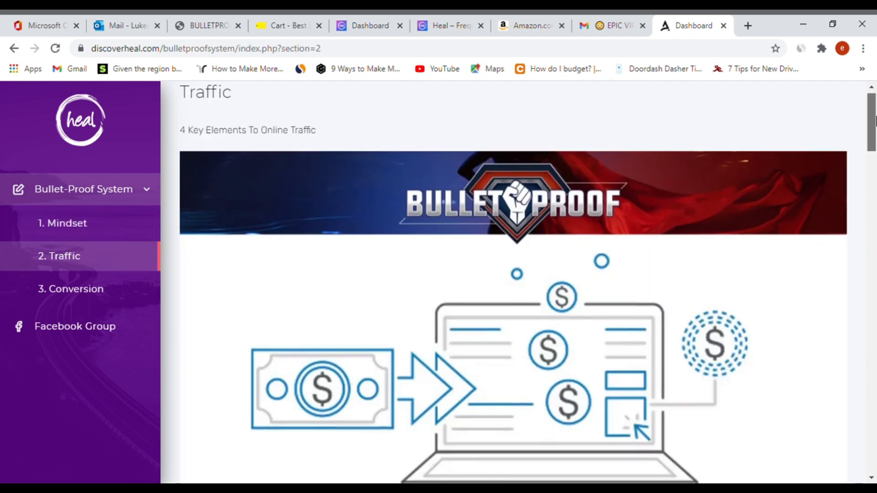
- Return to the digital products list and access the I AM 21 Day Challenge course
scroll("down", 3)
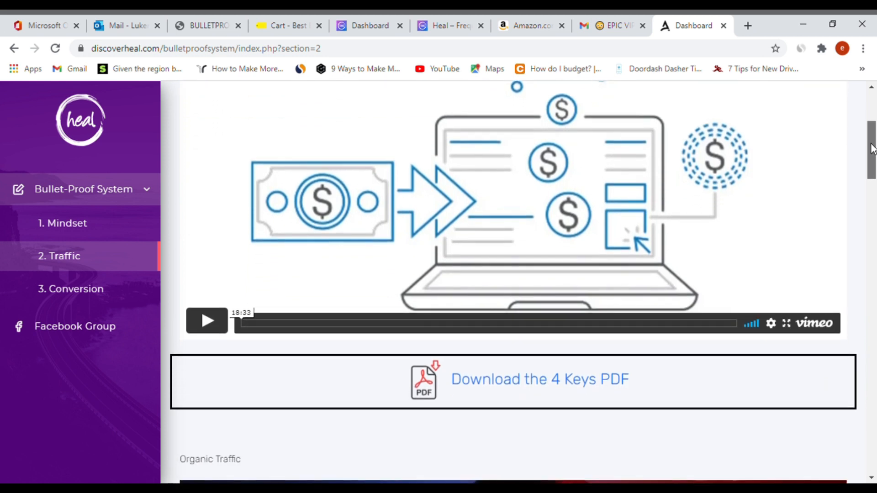
scroll("down", 3)
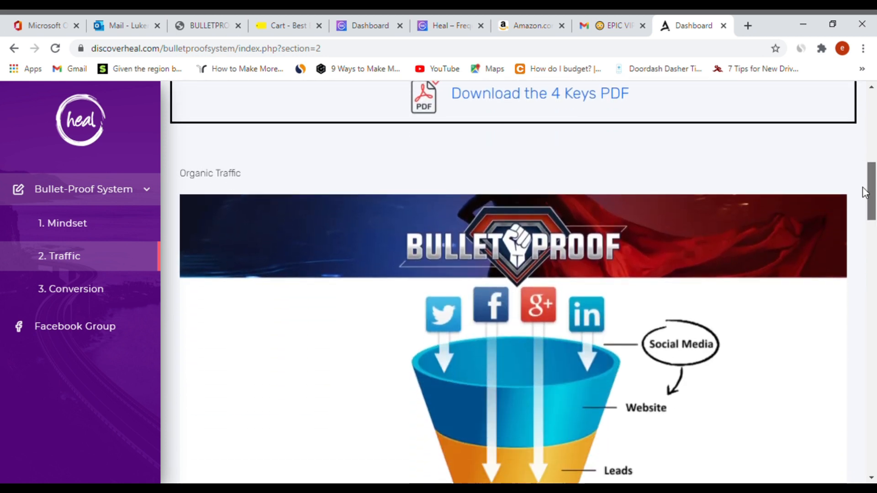
scroll("down", 3)
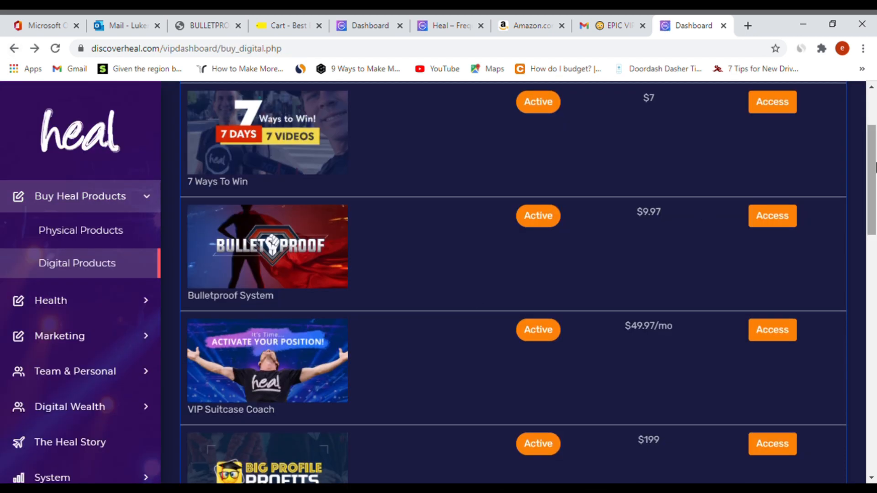
scroll("down", 3)
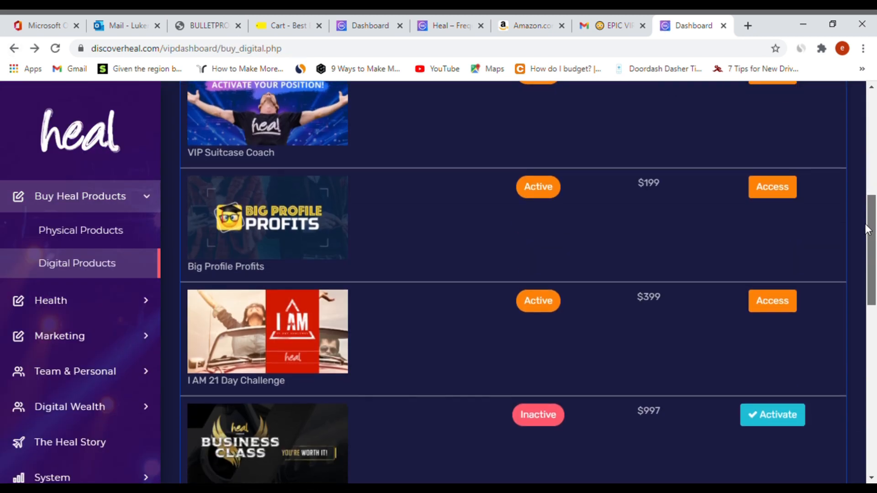
scroll("down", 3)
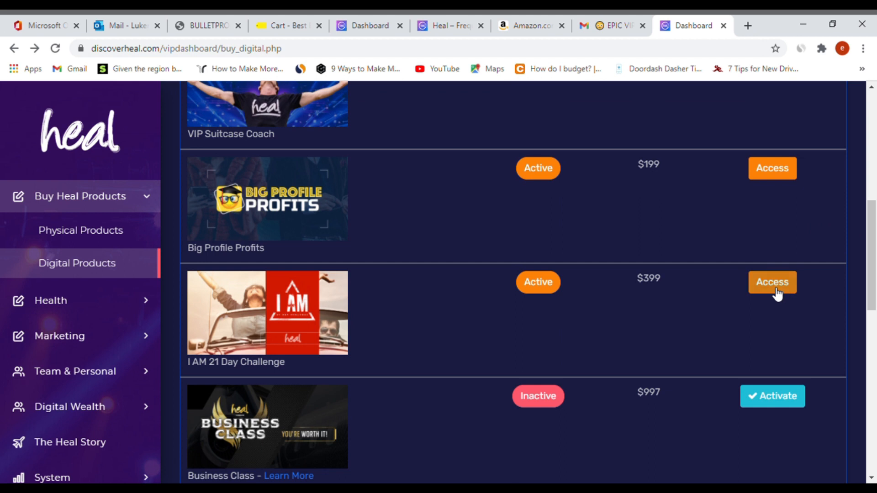
left_click(771, 282)
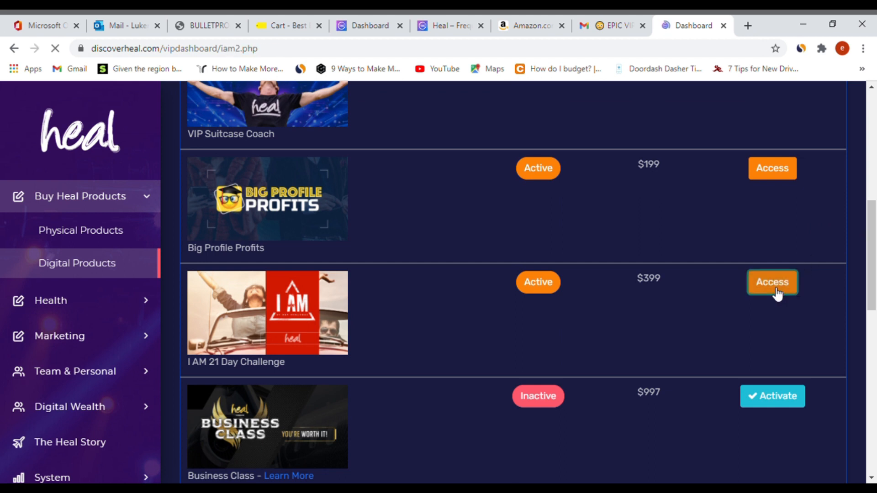
- Look over the I AM 21 Day Challenge day-by-day video lessons, then return to the products list
left_click(771, 282)
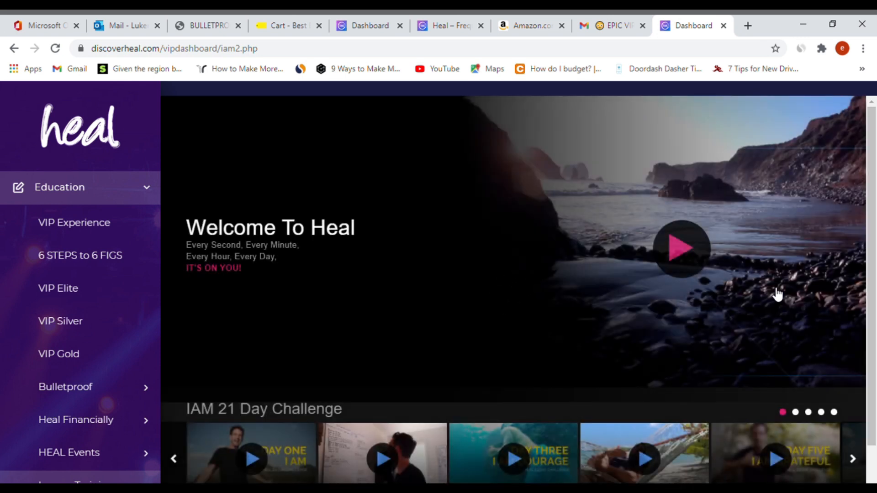
scroll("down", 3)
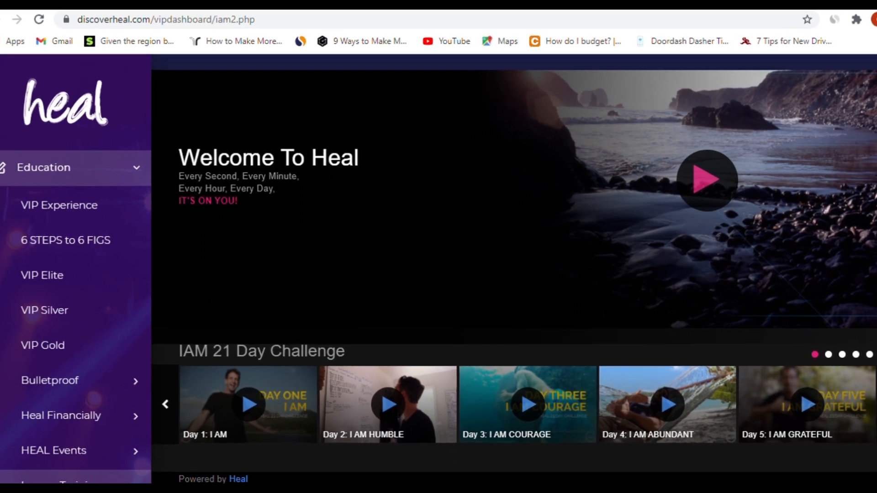
scroll("down", 3)
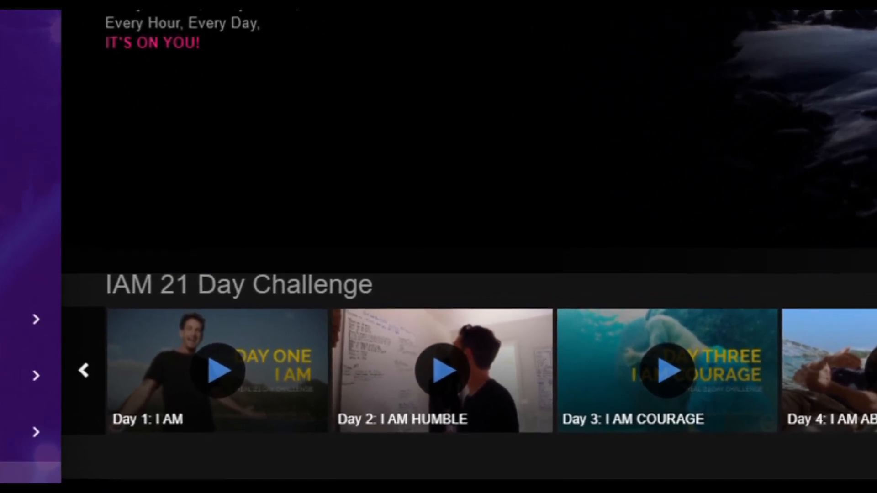
scroll("down", 3)
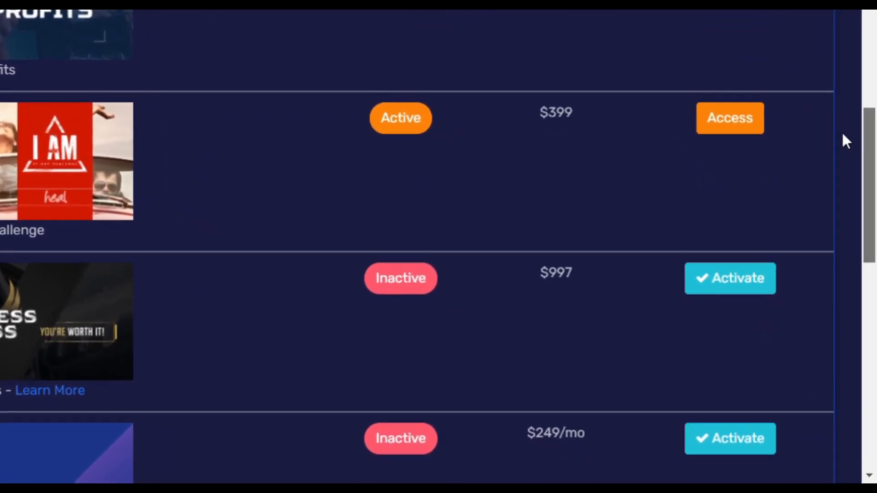
- Switch from Heal to the Amazon.com tab to begin a fulaim smartphone search
left_click(527, 26)
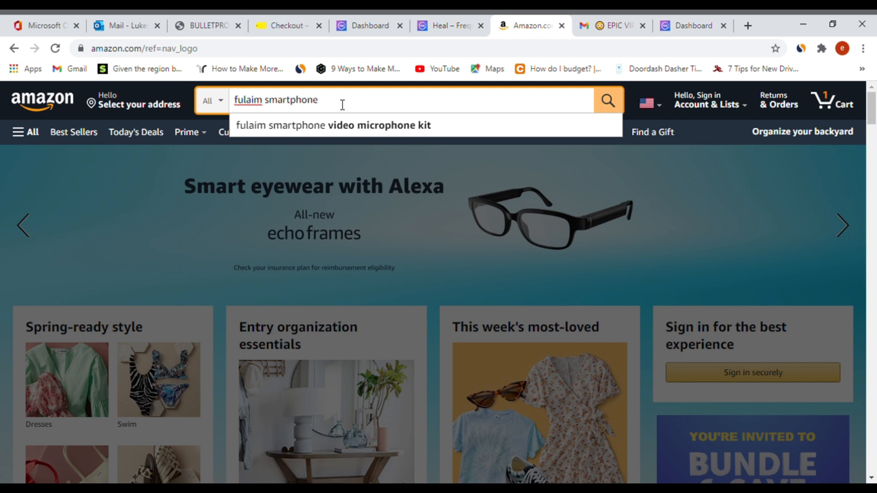
- Search Amazon for 'fulaim smartphone video microphone kit' and open the $48.99 FULAIM kit listing
left_click(334, 125)
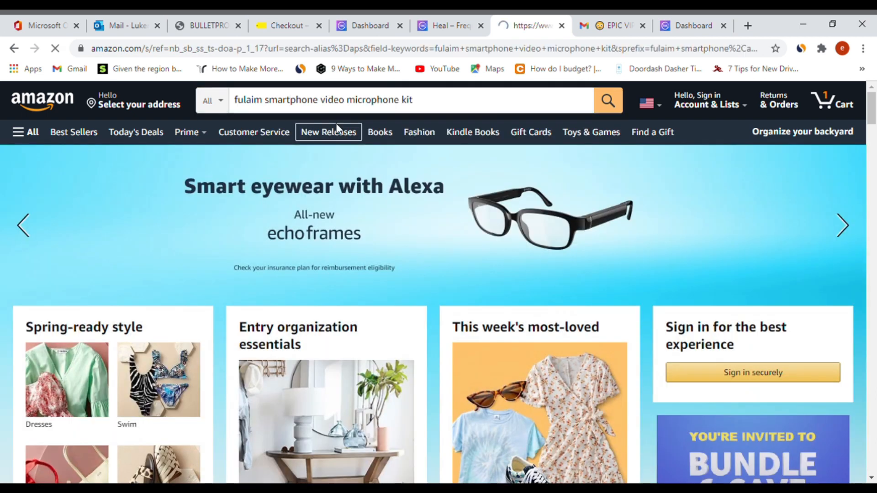
left_click(607, 101)
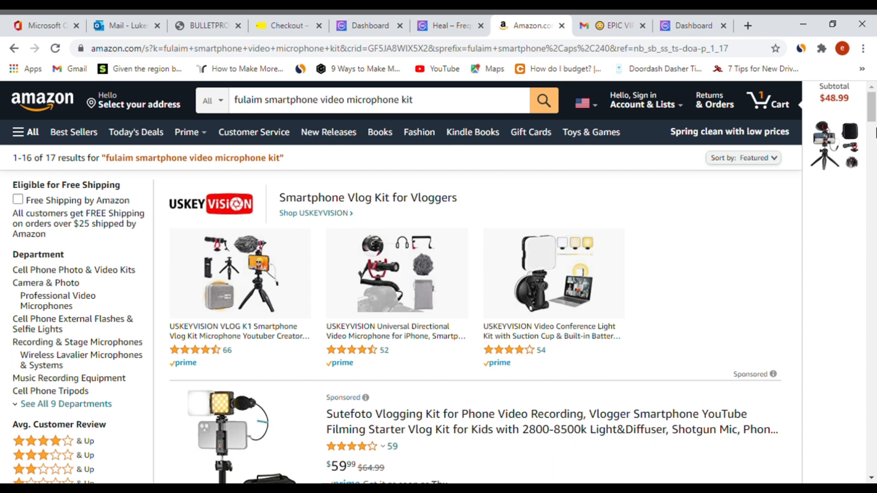
scroll("down", 3)
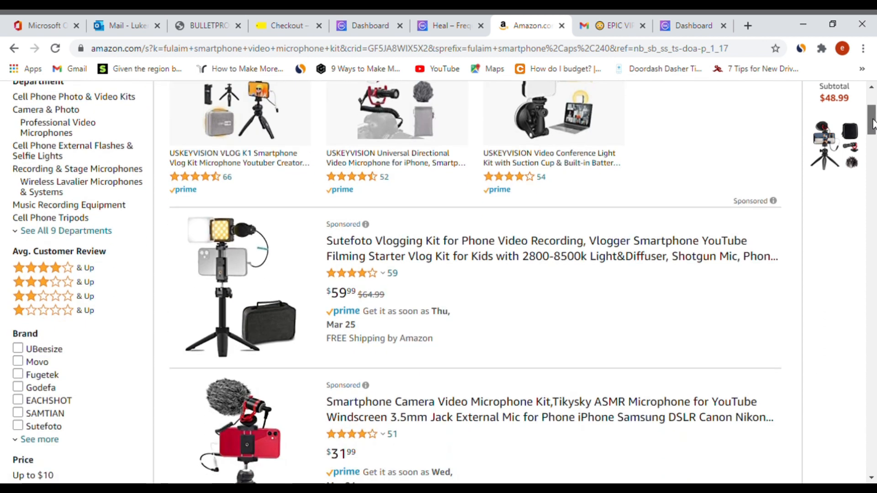
scroll("down", 3)
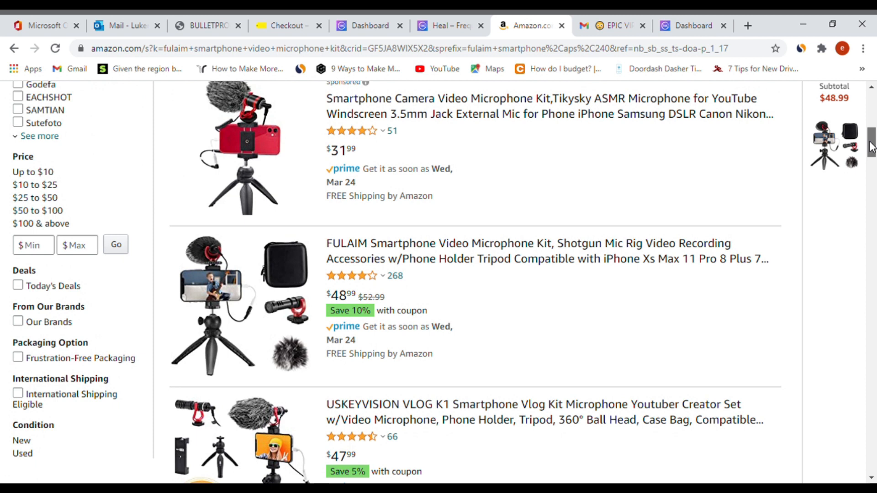
scroll("down", 3)
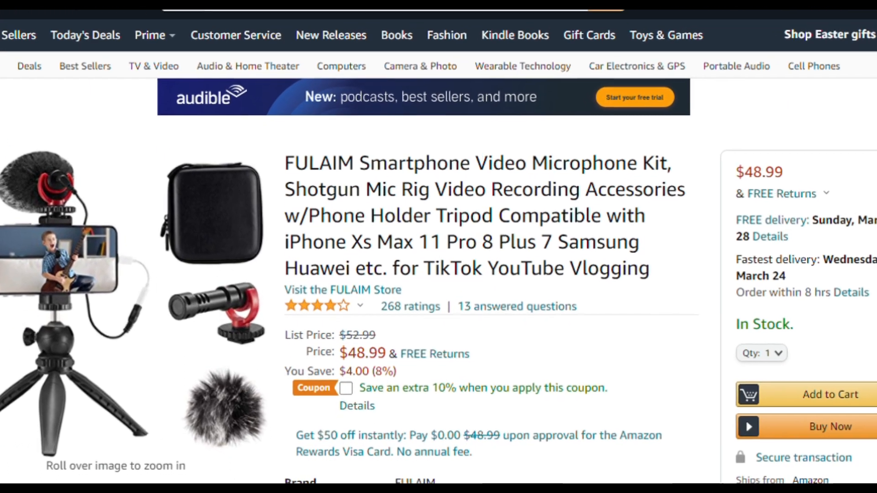
- Zoom into the FULAIM kit's main photo and read down through its specs and details
left_click(831, 427)
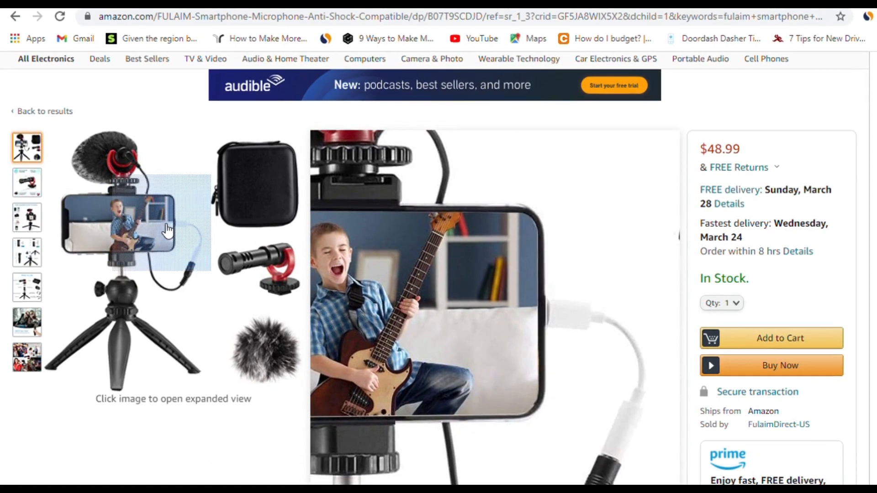
scroll("down", 3)
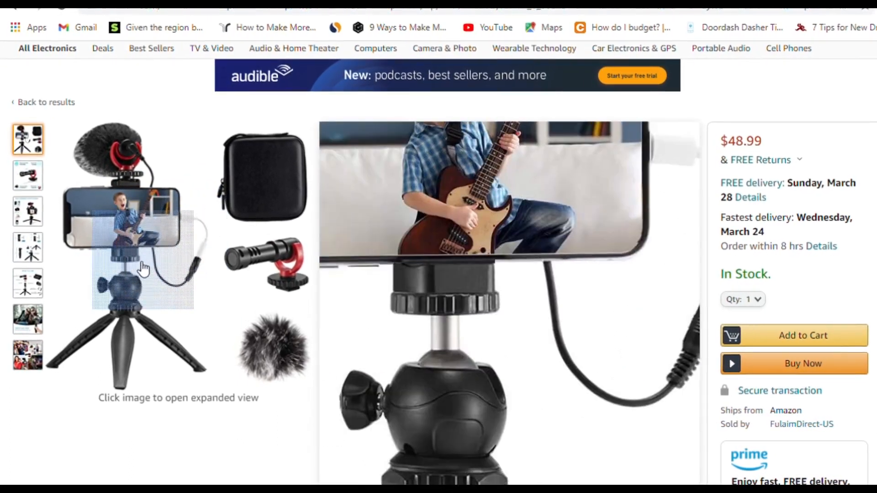
scroll("down", 3)
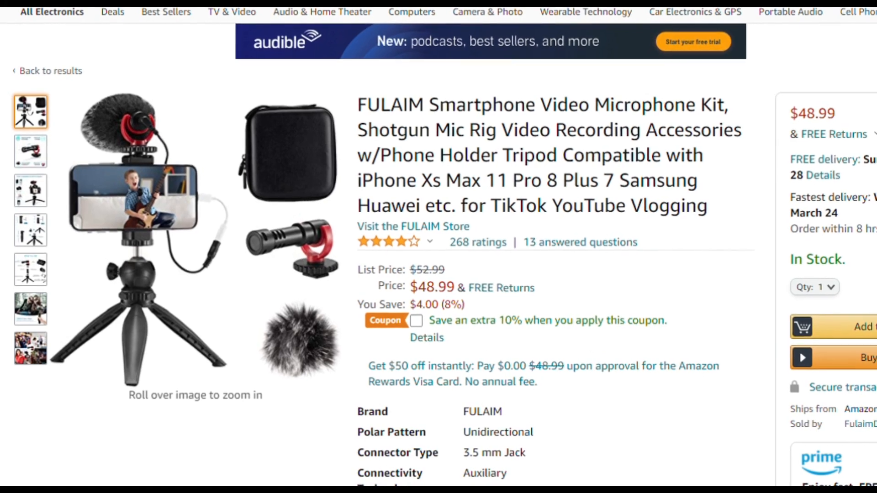
scroll("down", 3)
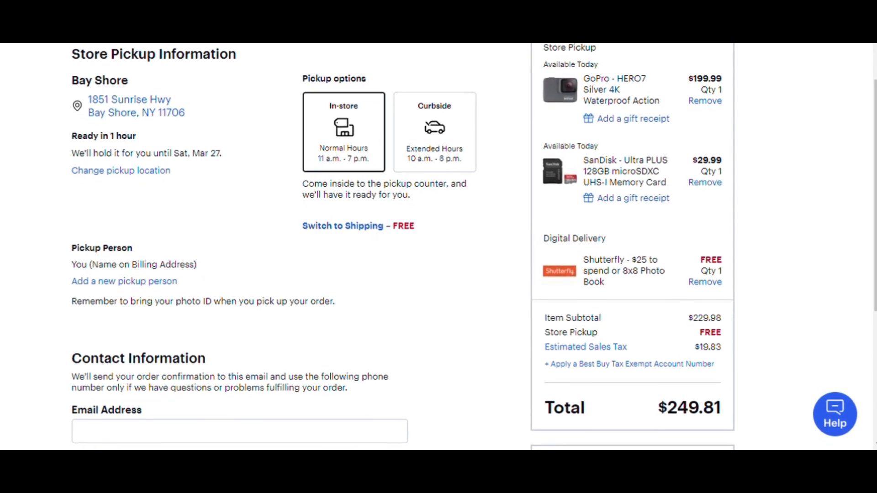
- Return to the Heal Dashboard's Digital Products list from the Best Buy checkout
left_click(527, 20)
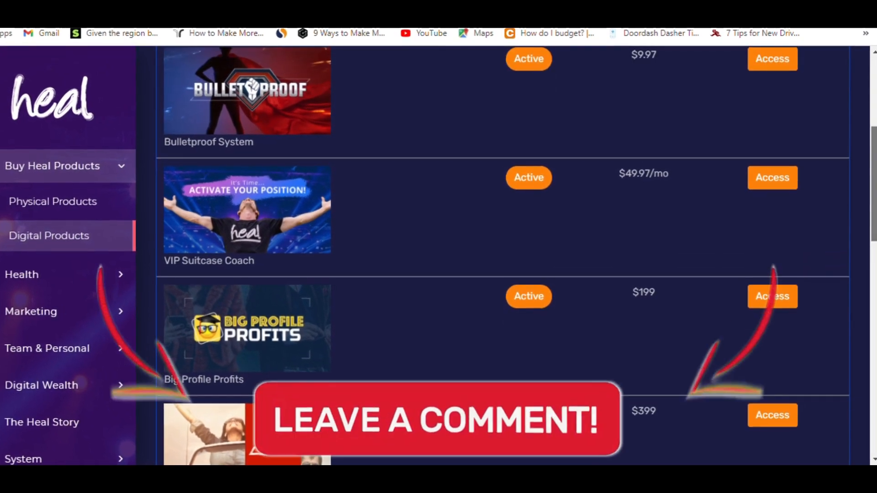
scroll("down", 3)
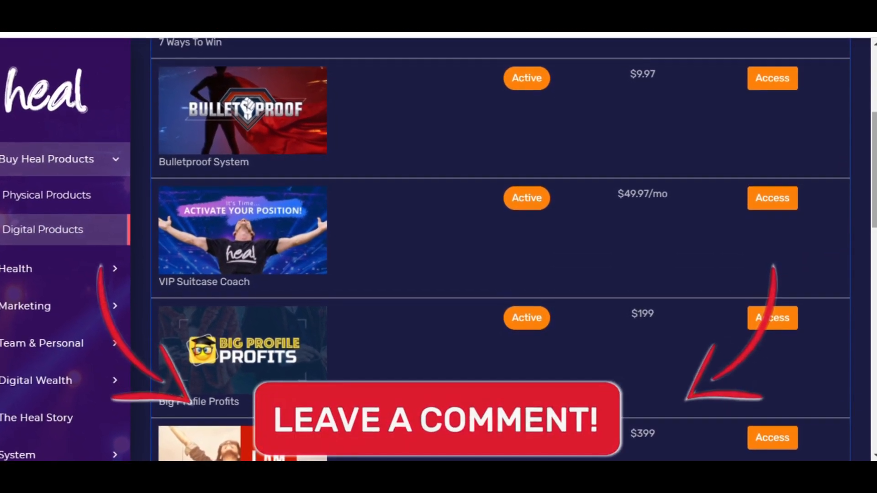
scroll("down", 3)
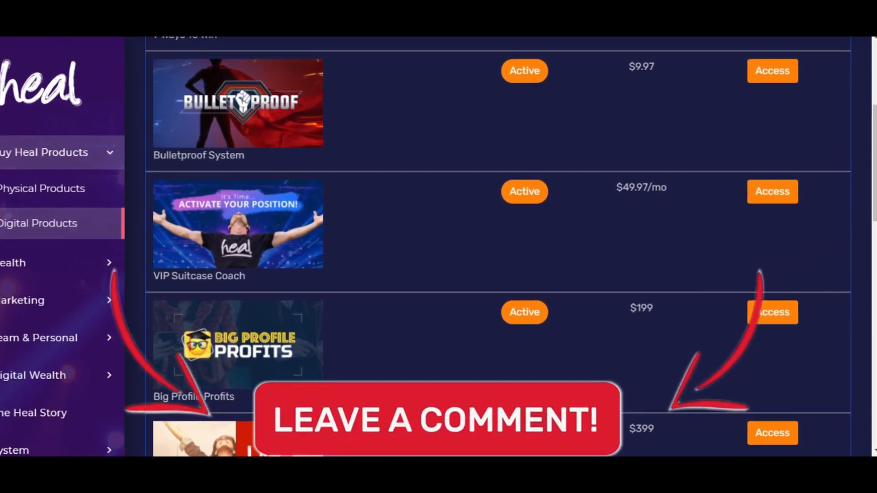